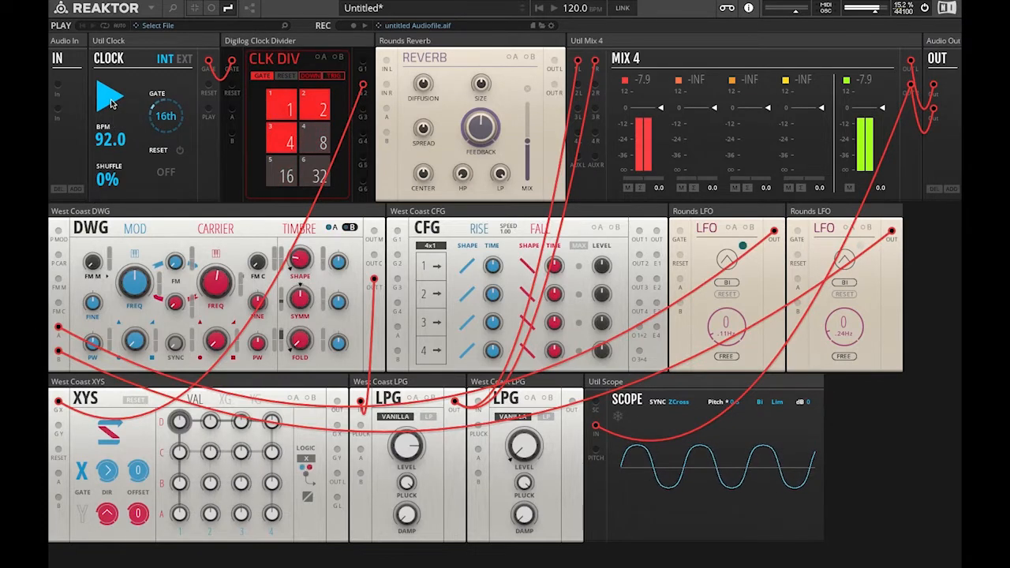
{"action": "mouse_move", "coordinate": [110, 94]}
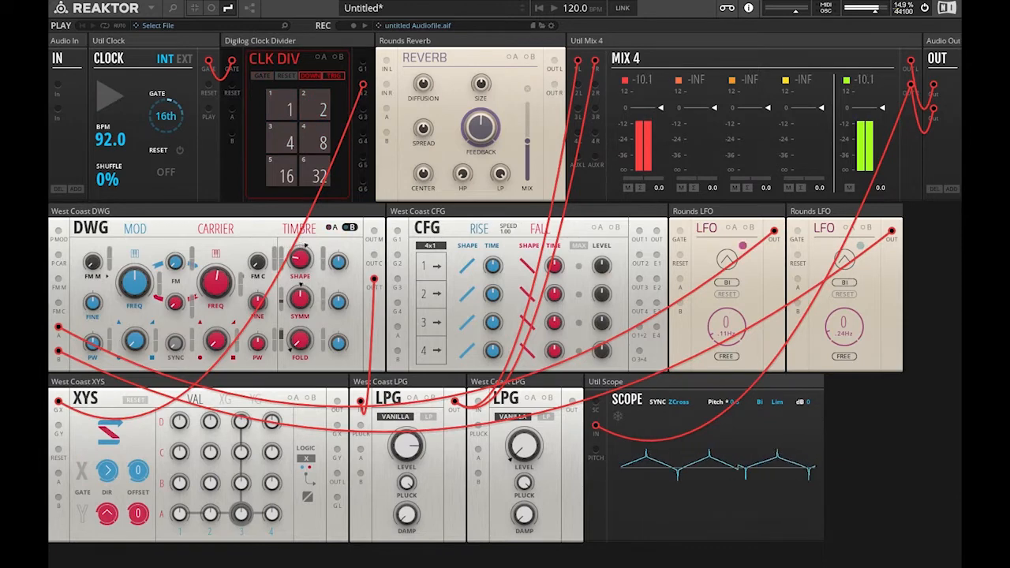
Step: Restart the clock and patch the Clock Divider gate output into the West Coast CFG G1 input
{"action": "left_click", "coordinate": [109, 94]}
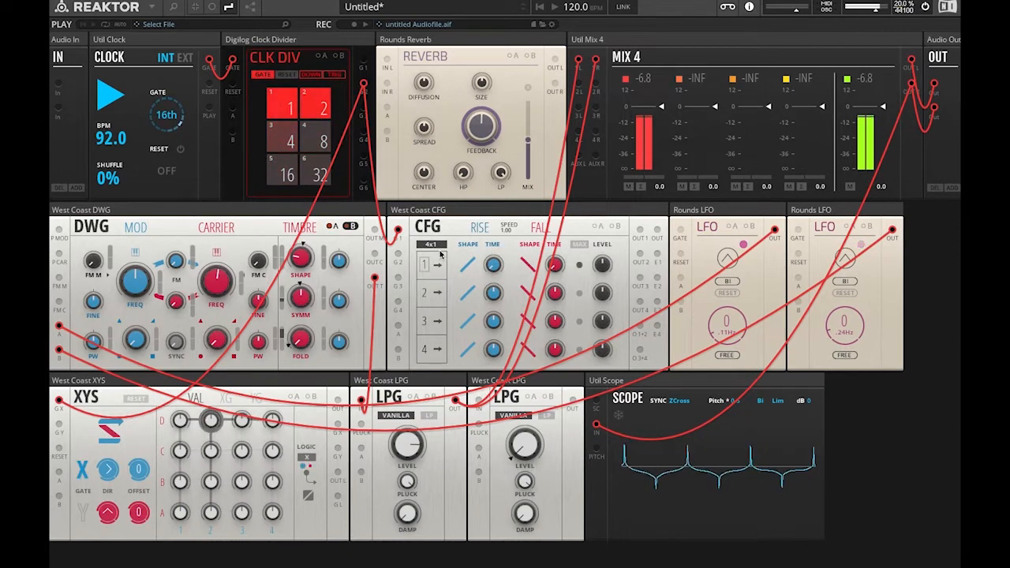
{"action": "left_click", "coordinate": [322, 107]}
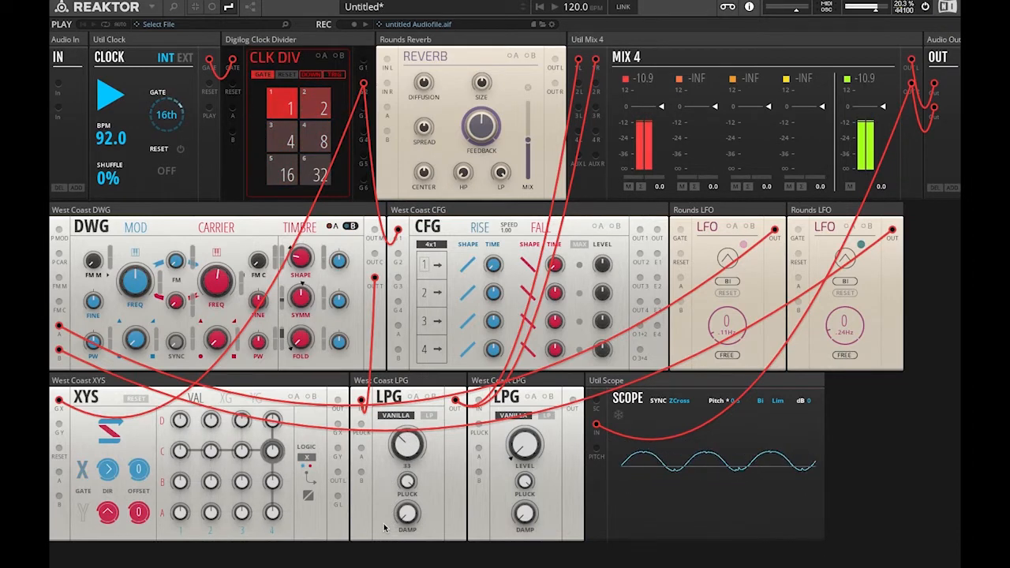
Step: Turn the first West Coast LPG's Level knob to 33
{"action": "left_click_drag", "start_coordinate": [406, 444], "coordinate": [407, 457]}
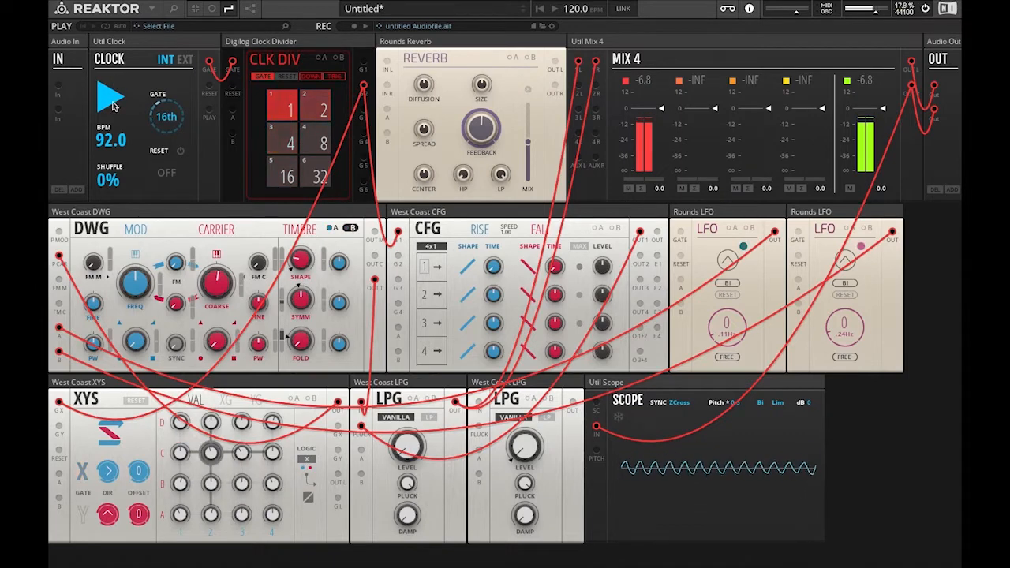
Step: Stop and restart the clock, then raise the DWG oscillator's FM amount
{"action": "left_click", "coordinate": [111, 96]}
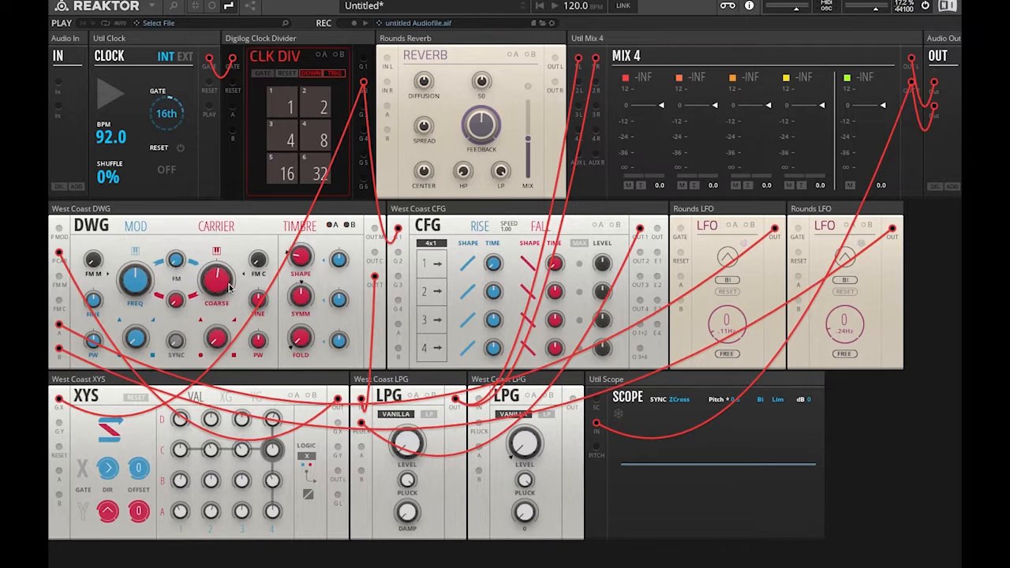
{"action": "left_click", "coordinate": [111, 93]}
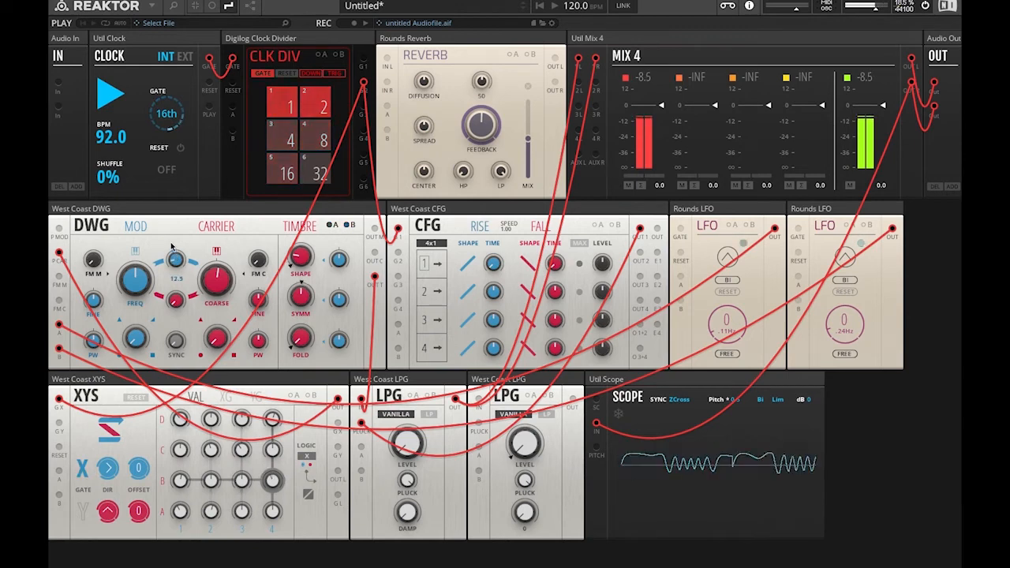
{"action": "left_click_drag", "start_coordinate": [176, 259], "coordinate": [176, 248]}
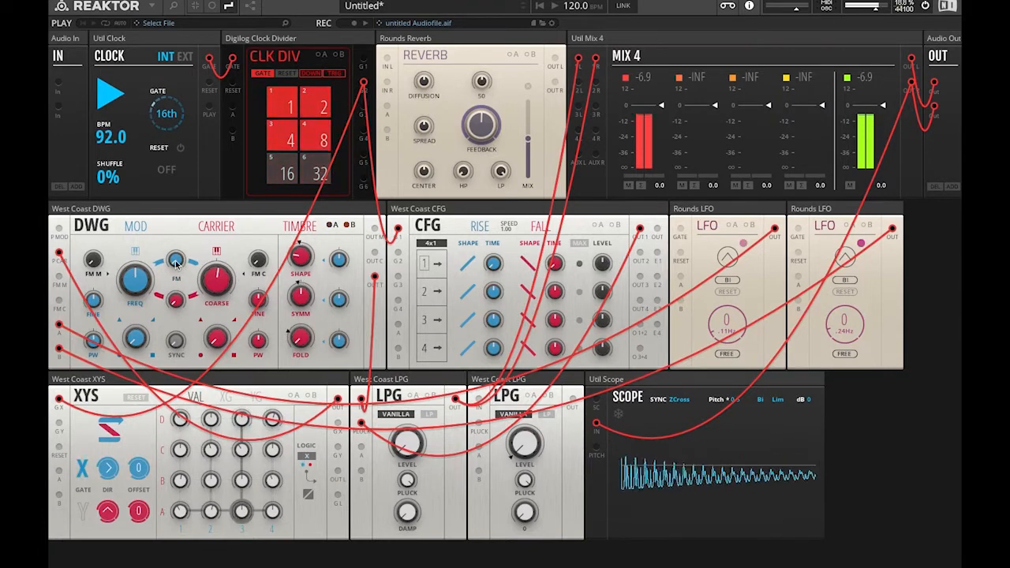
{"action": "left_click_drag", "start_coordinate": [175, 260], "coordinate": [175, 256]}
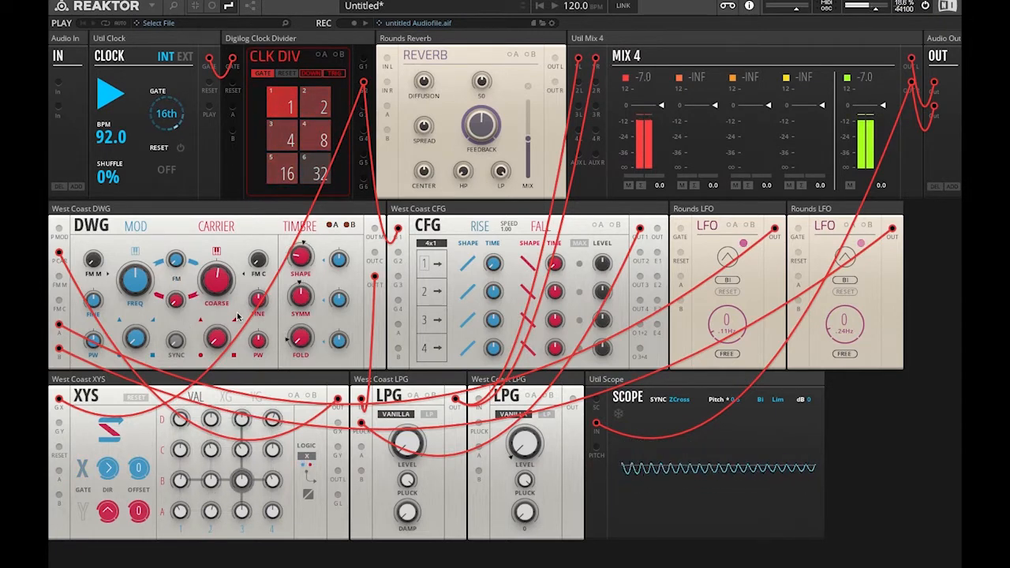
{"action": "left_click_drag", "start_coordinate": [217, 280], "coordinate": [213, 284]}
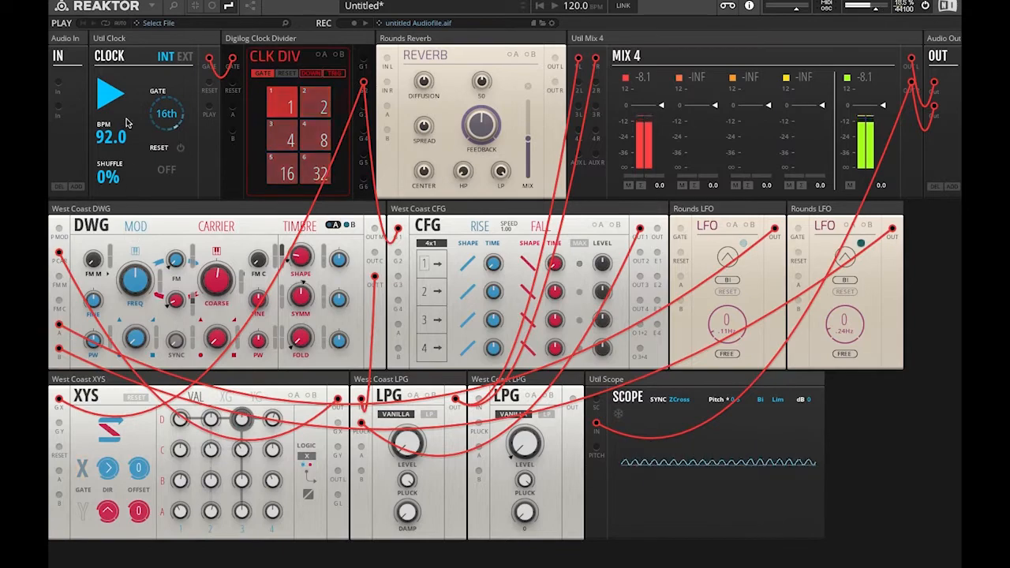
Step: Stop the Blocks patch clock so playback ends
{"action": "left_click", "coordinate": [110, 93]}
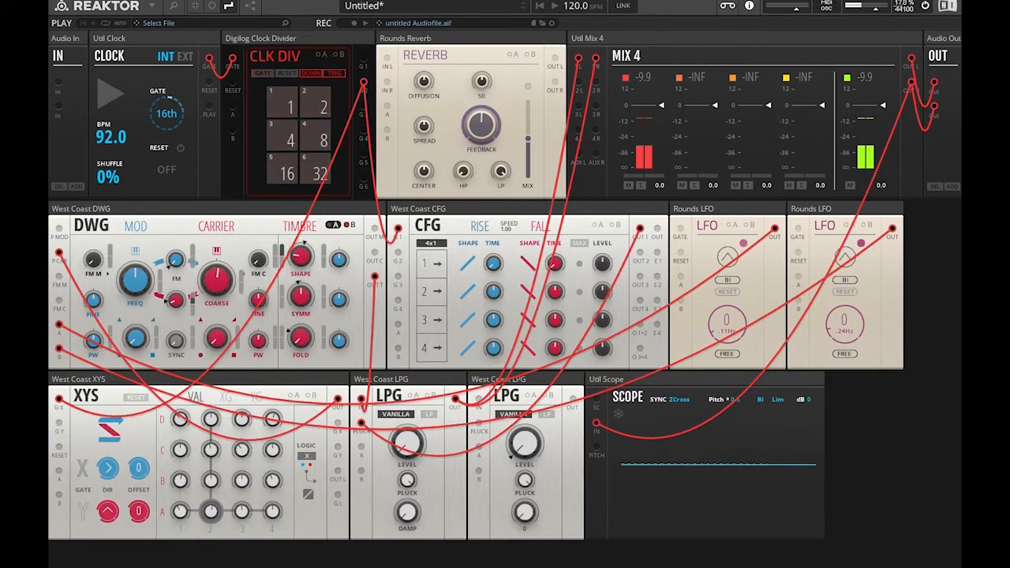